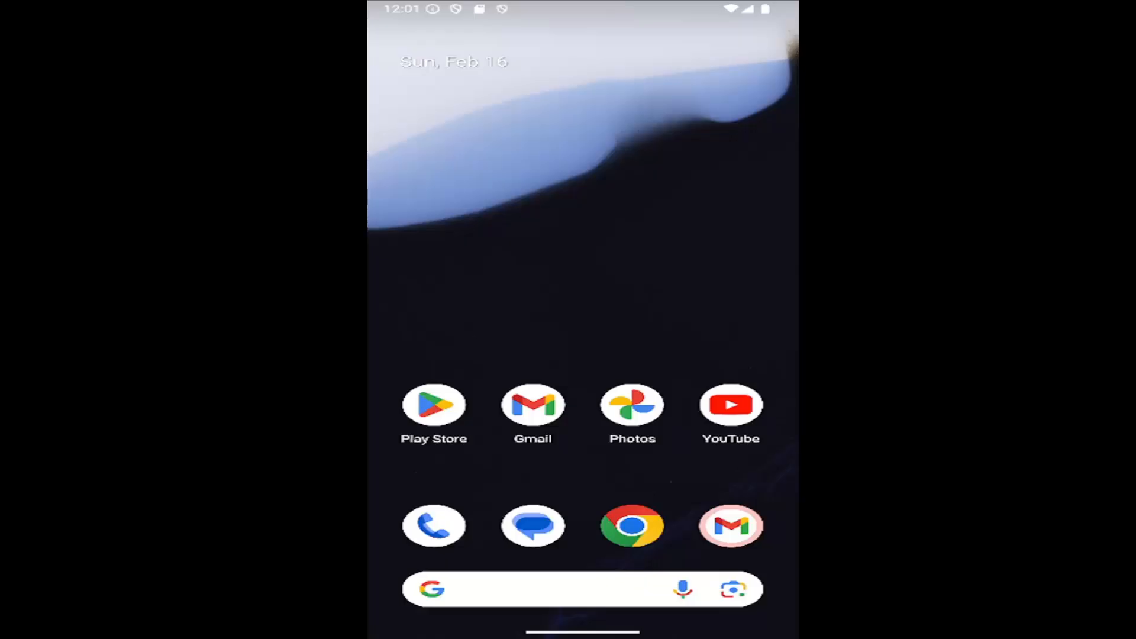
Launch the Phone app from the app drawer and expand its three-dot options menu
scroll("up", 3)
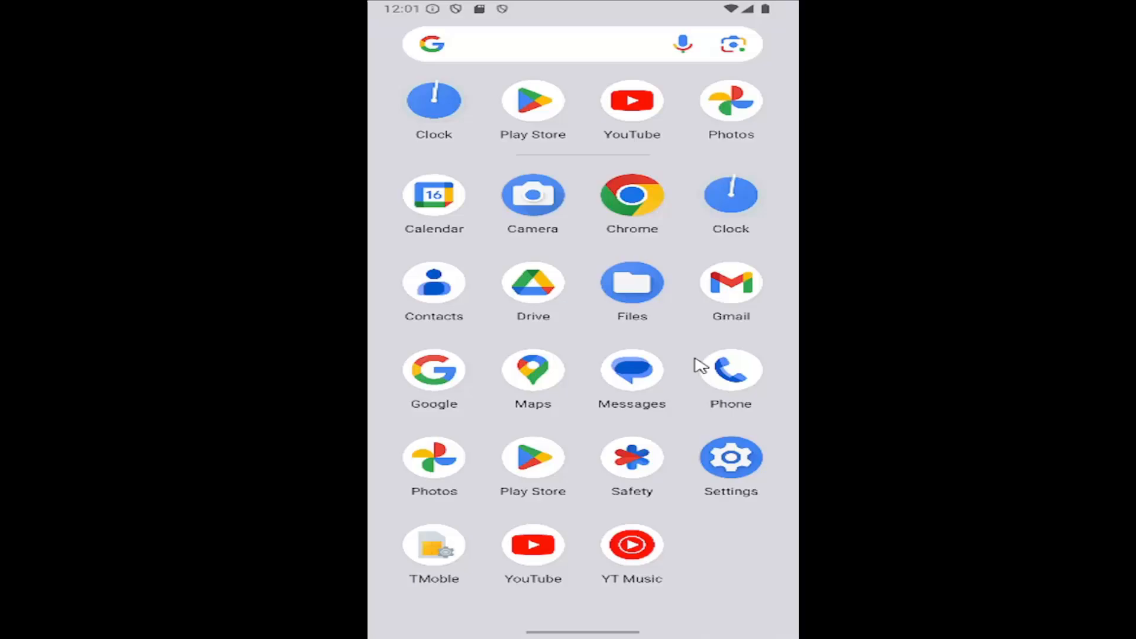
mouse_move(730, 372)
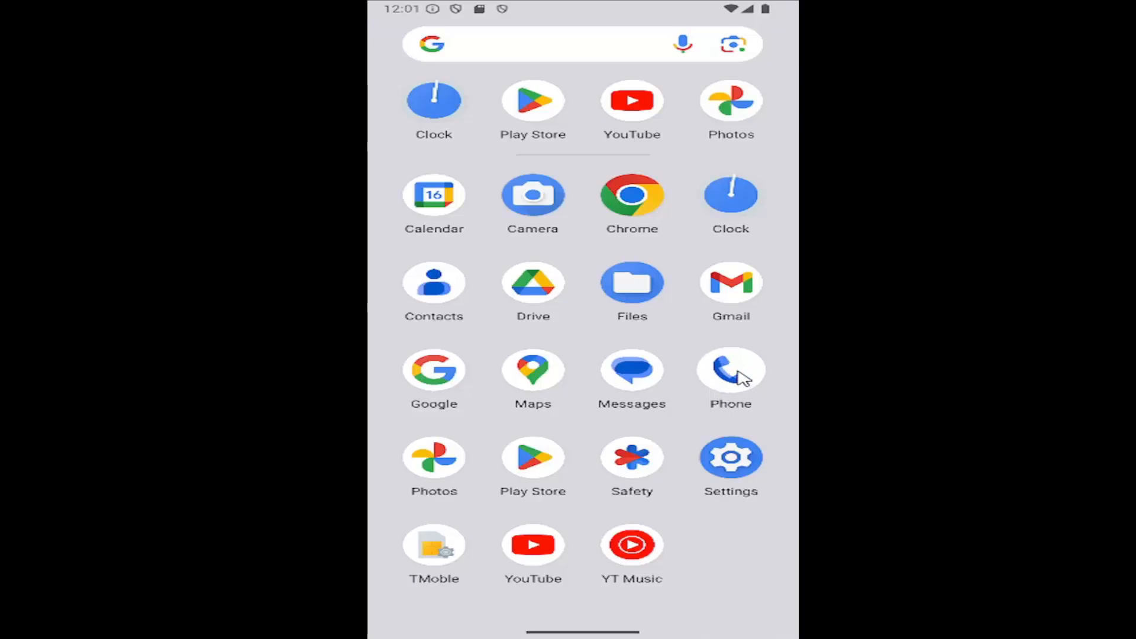
left_click(730, 376)
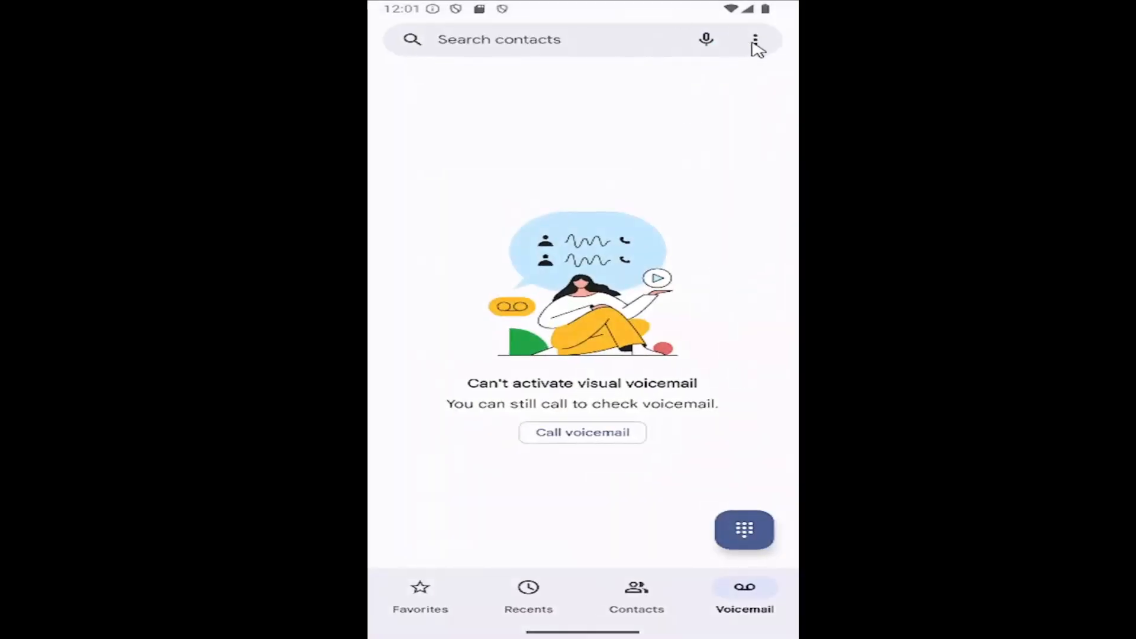
left_click(754, 39)
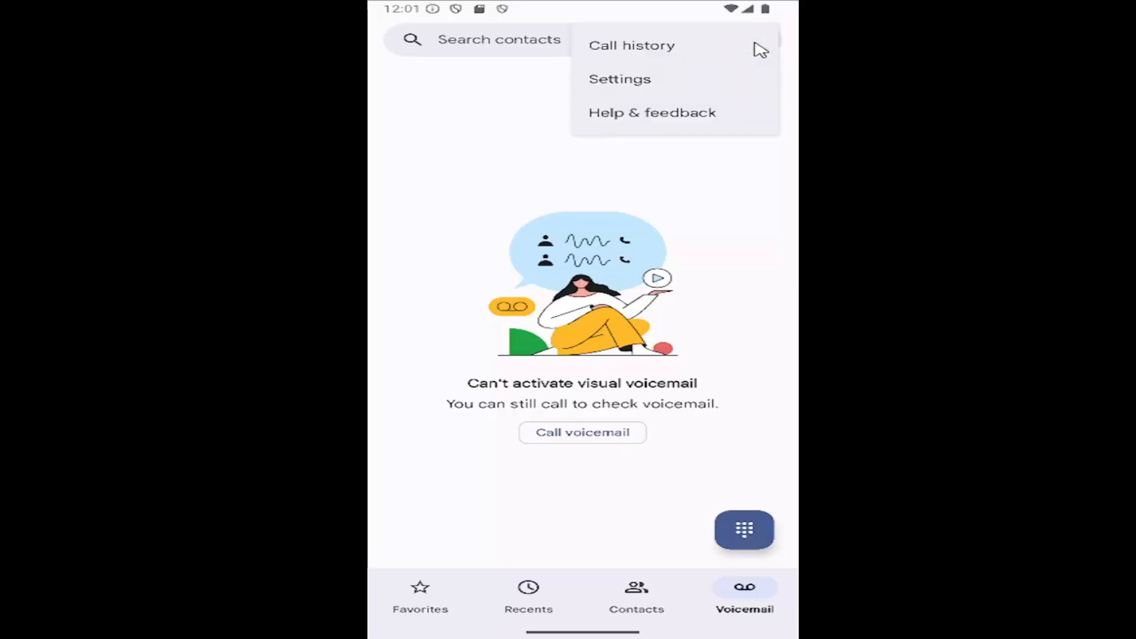
mouse_move(640, 86)
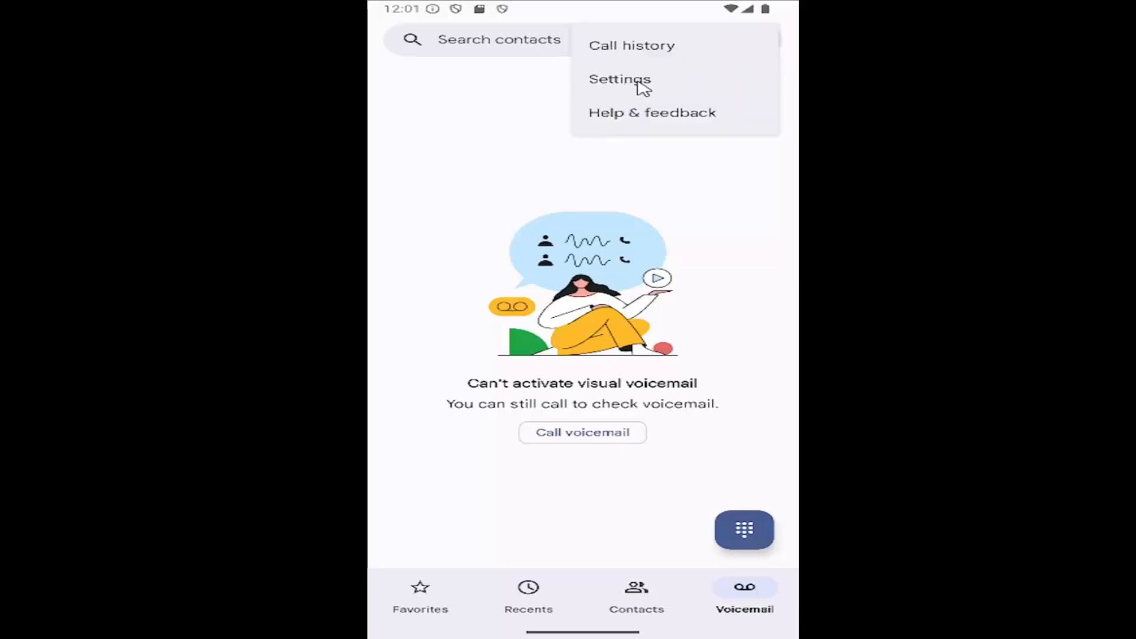
Navigate Settings > Calls > Additional settings to show the call waiting option
left_click(618, 79)
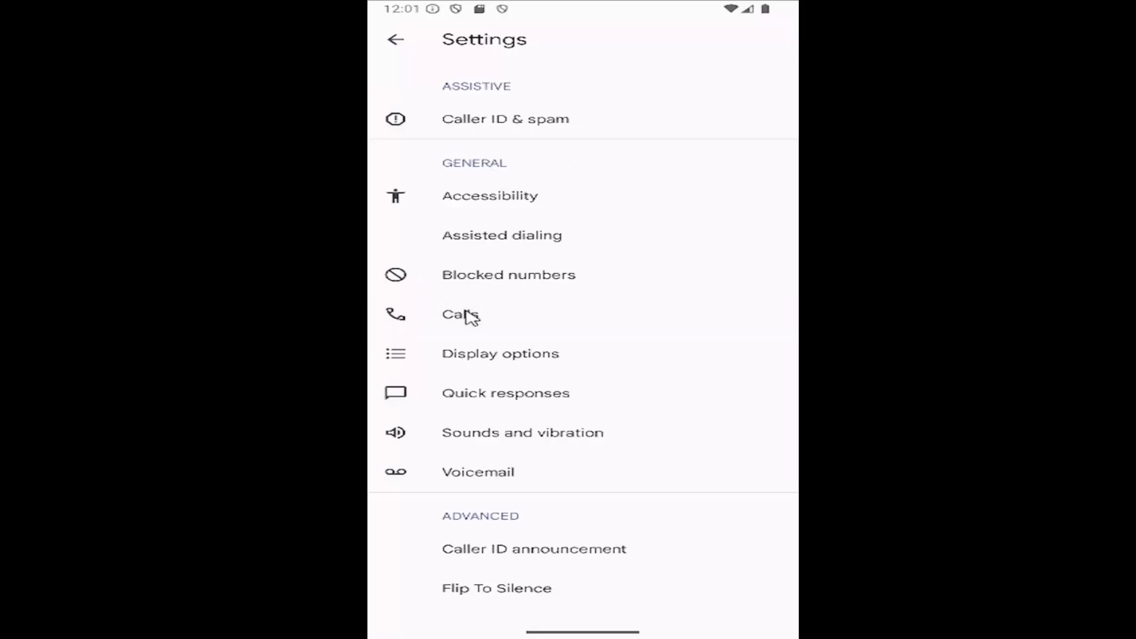
left_click(458, 313)
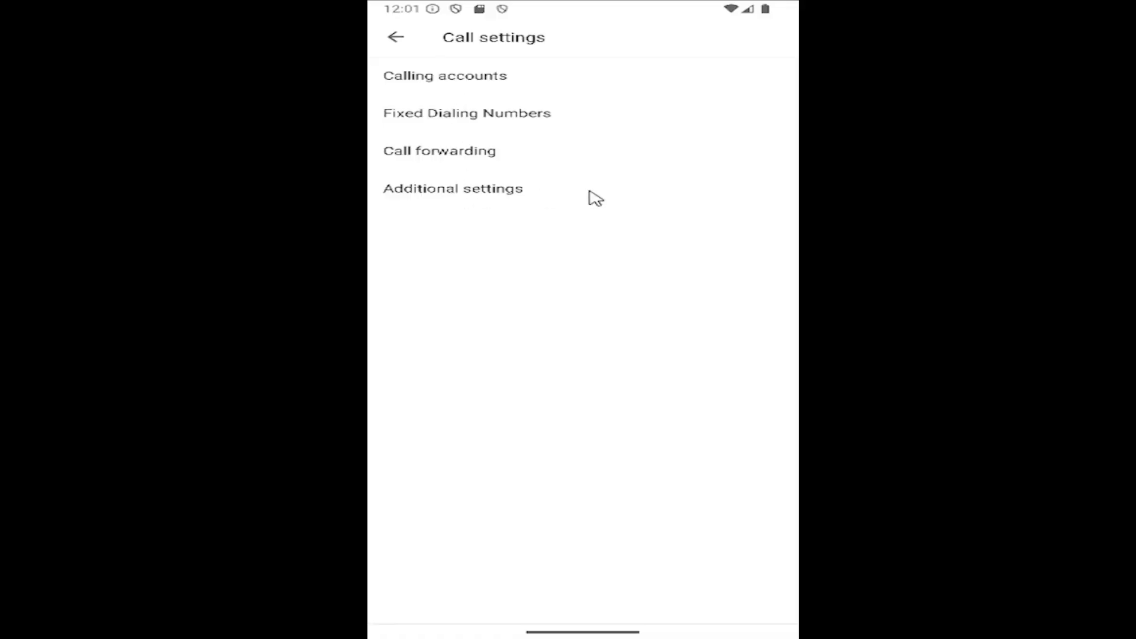
mouse_move(544, 199)
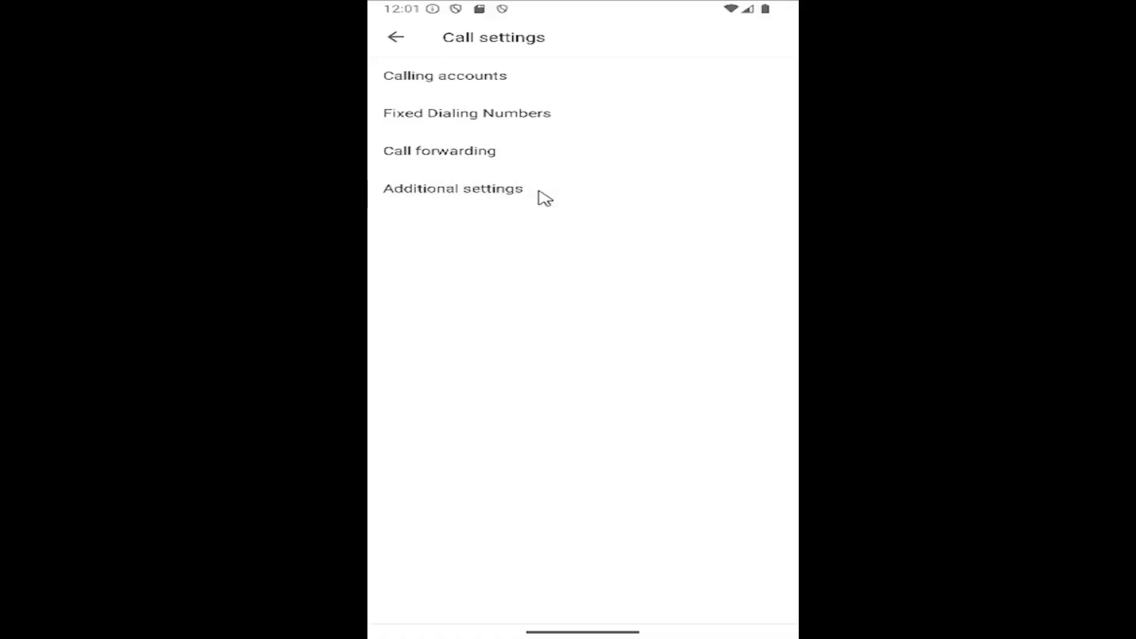
left_click(452, 188)
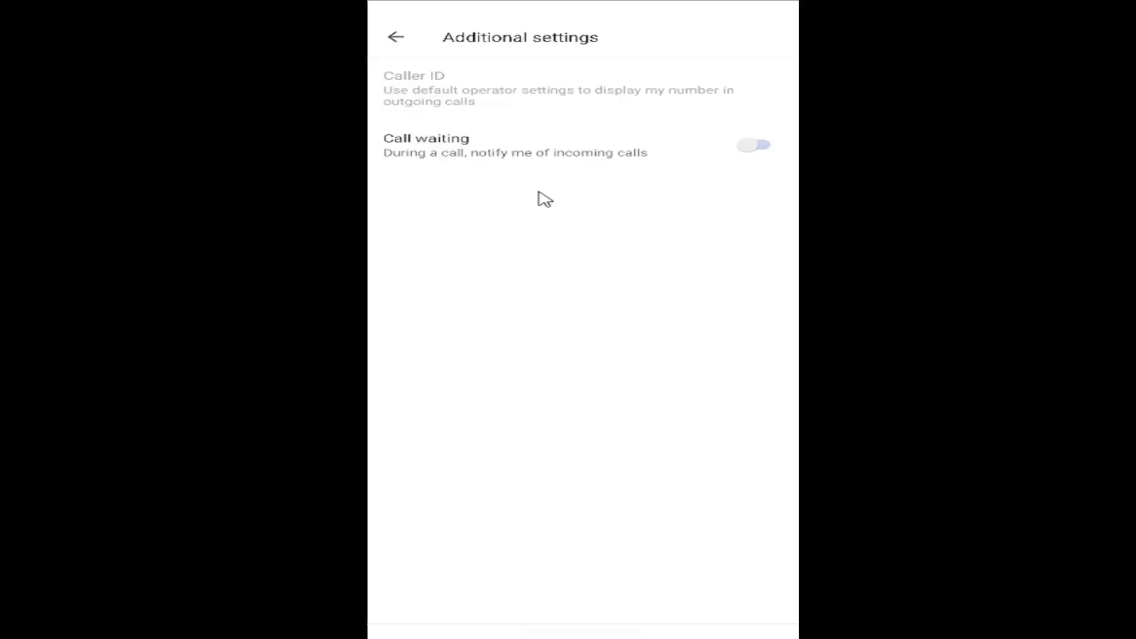
Toggle Call waiting on then off, and return to the main Settings list
left_click(754, 145)
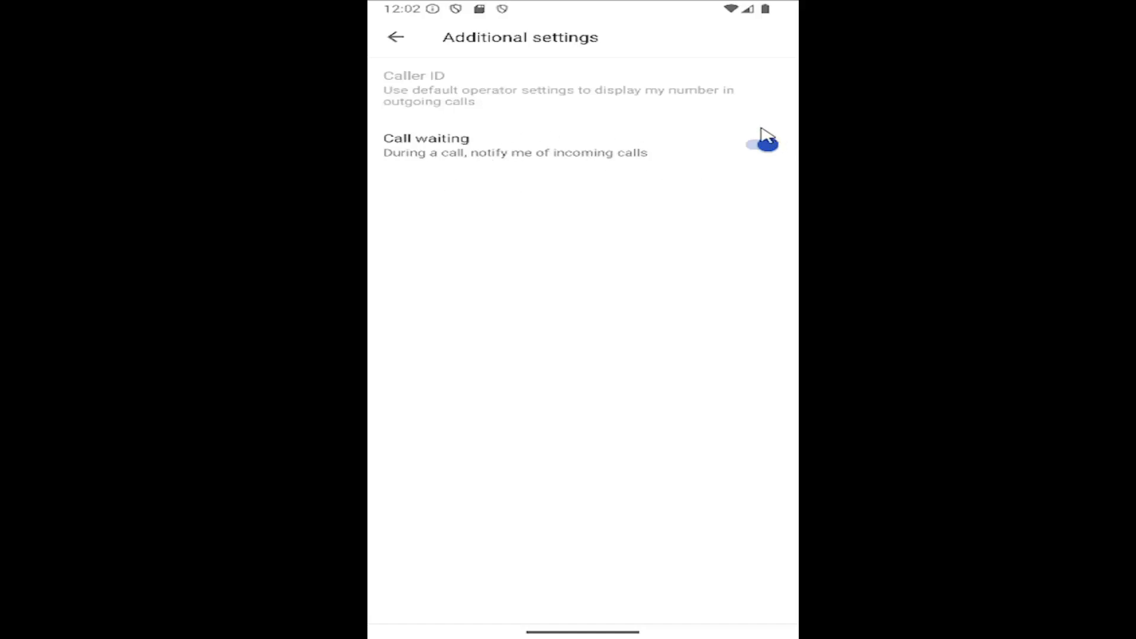
left_click(757, 144)
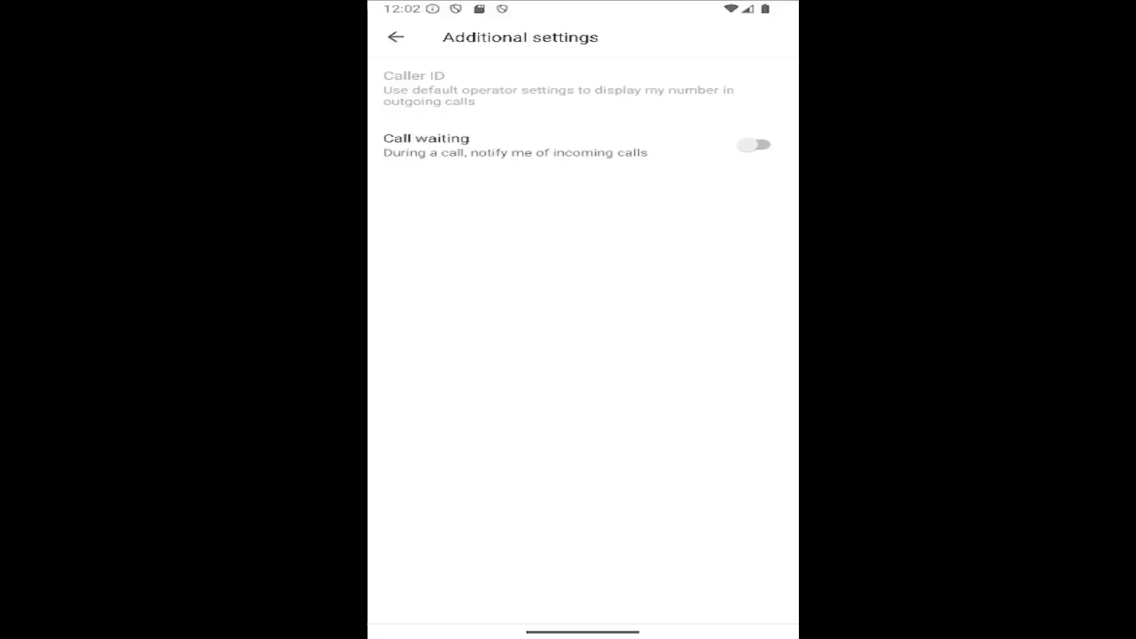
left_click(396, 37)
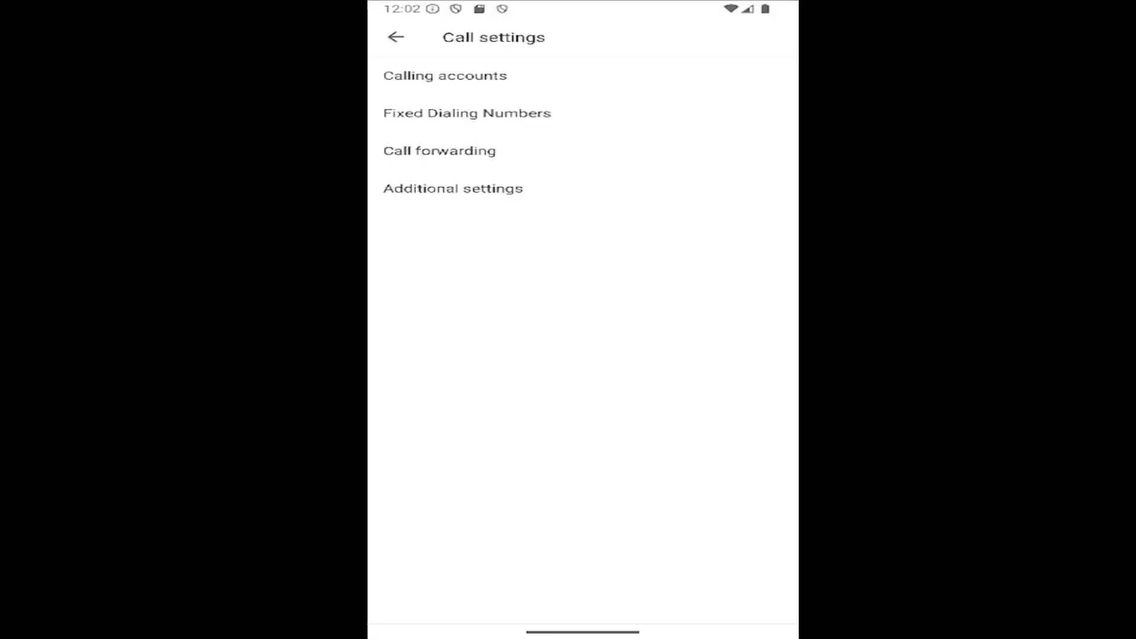
left_click(396, 37)
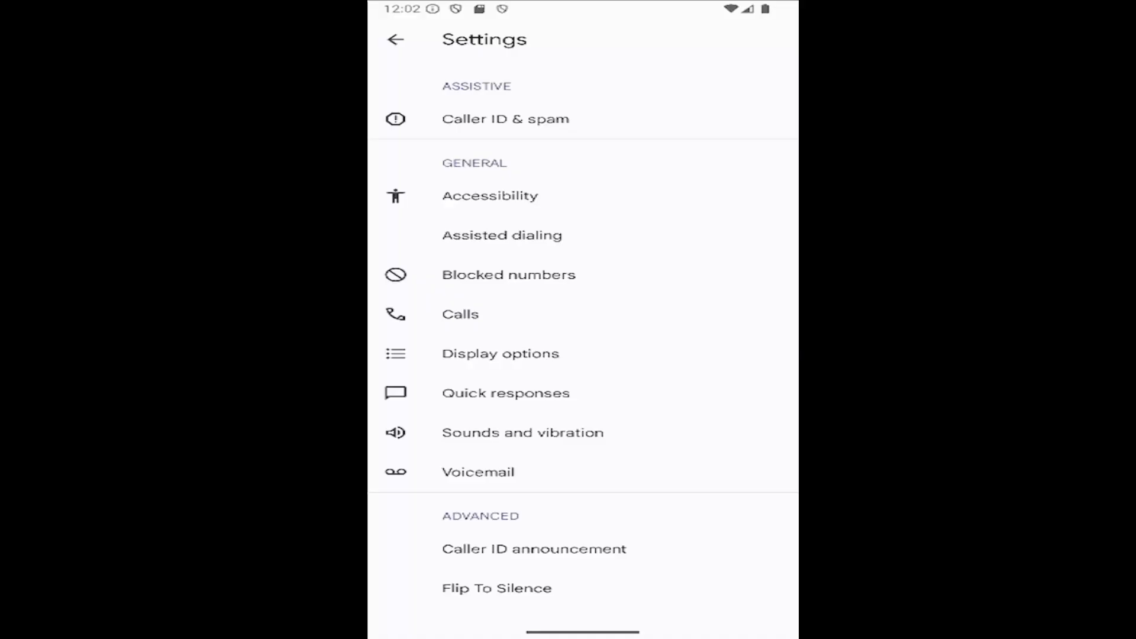